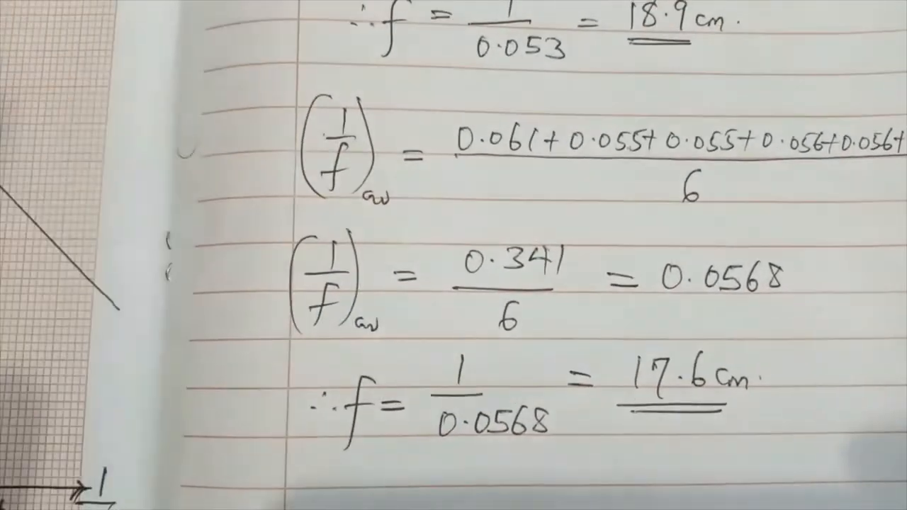
{"action": "scroll", "scroll_direction": "down", "scroll_amount": 3}
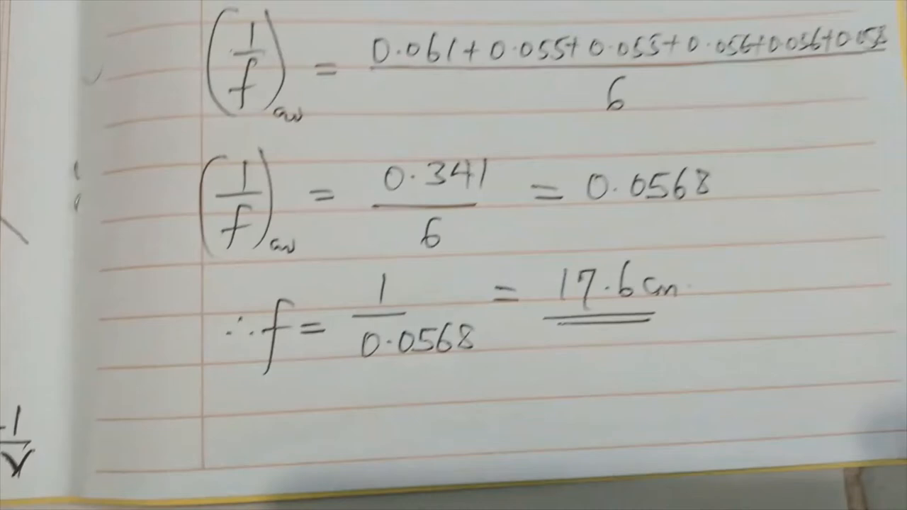